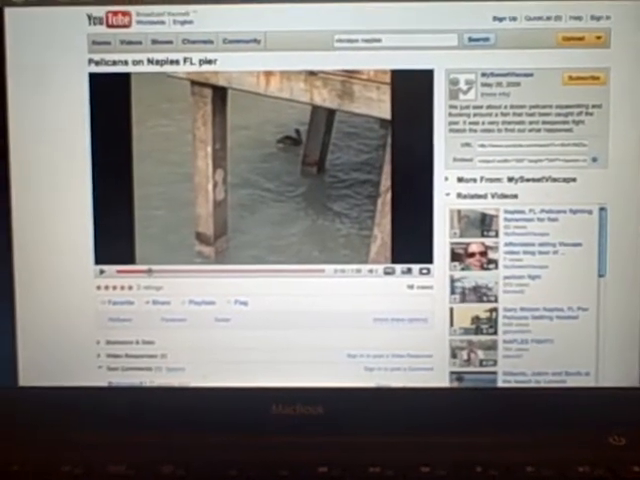
- Copy the pelicans-on-Naples-pier video's web address via Edit > Copy
click(60, 22)
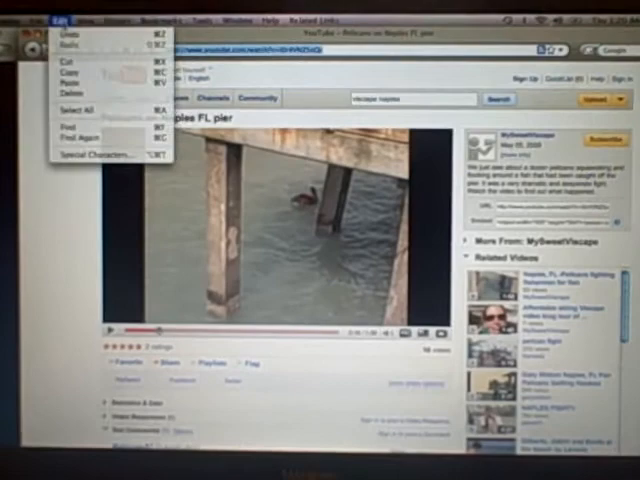
click(60, 20)
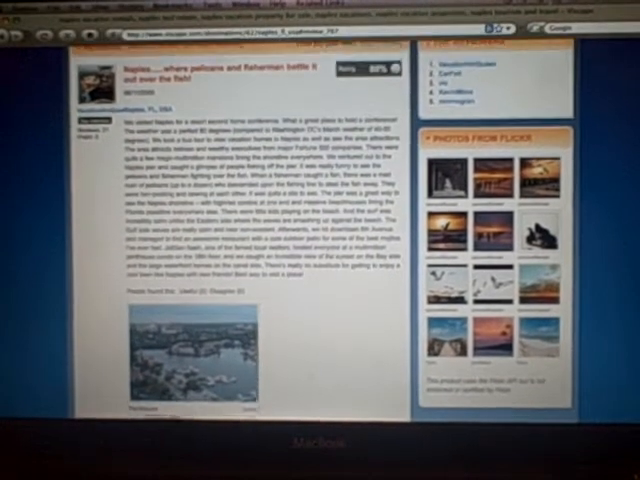
- Scroll down the published Naples pier post to reach the media section beneath the photo
scroll(down, 3)
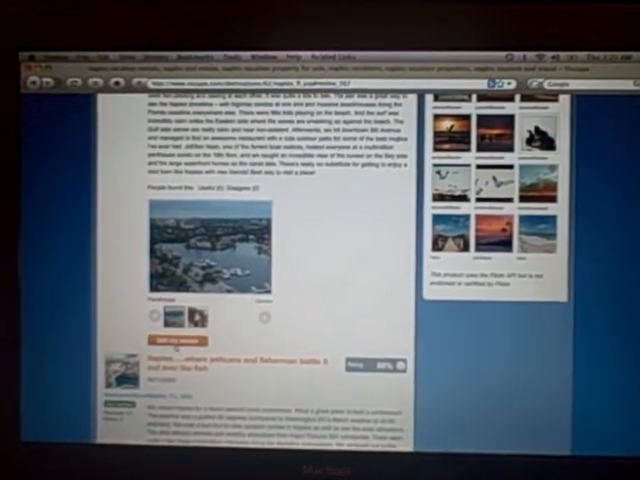